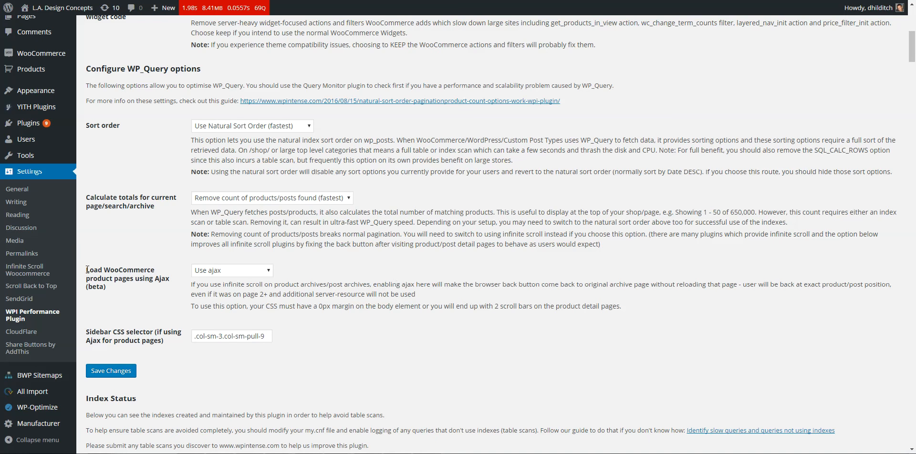
mouse_move(248, 280)
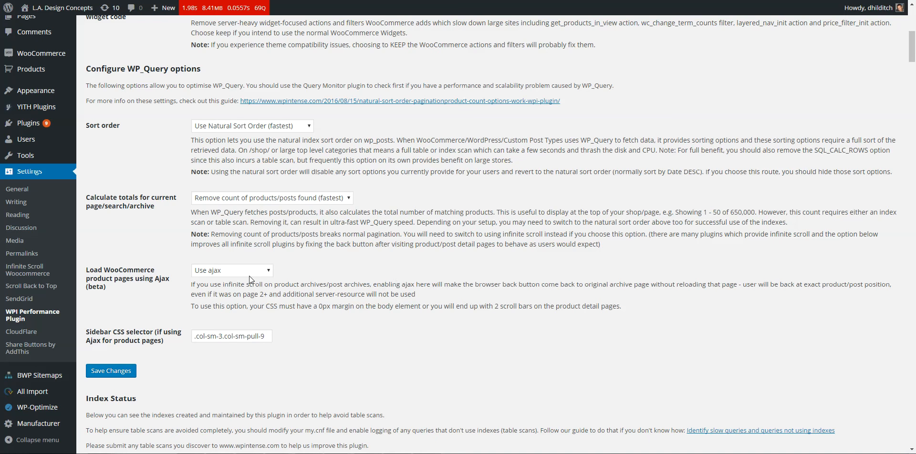
mouse_move(167, 286)
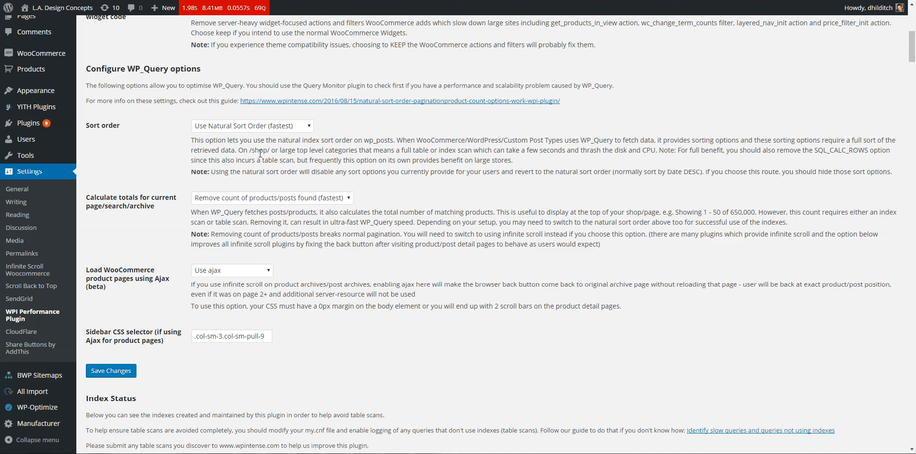
- Keep the natural sort order and the option that removes the products-found count
left_click(252, 125)
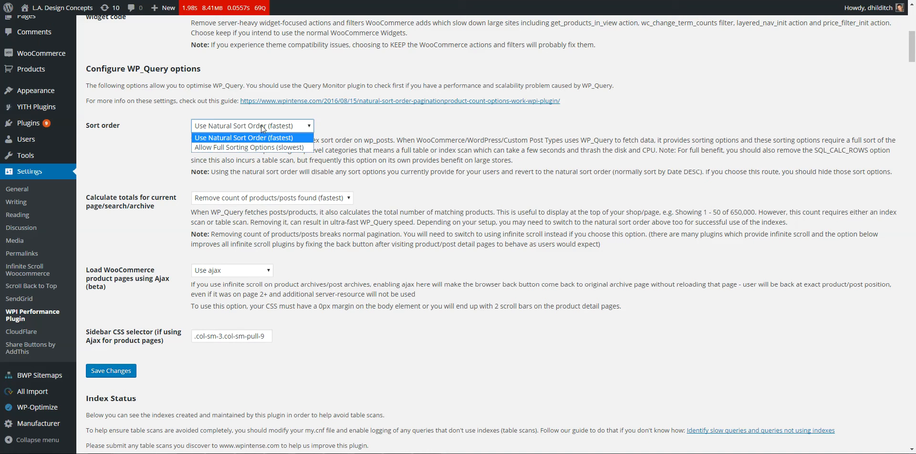
left_click(243, 138)
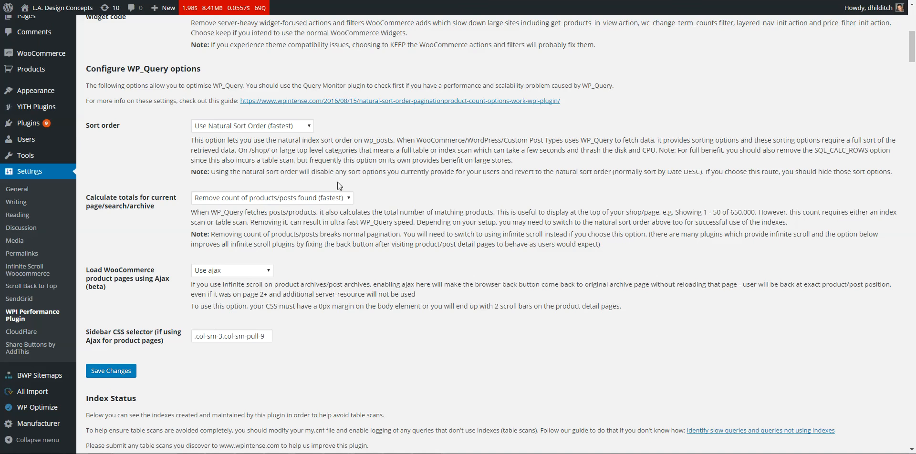
left_click(271, 198)
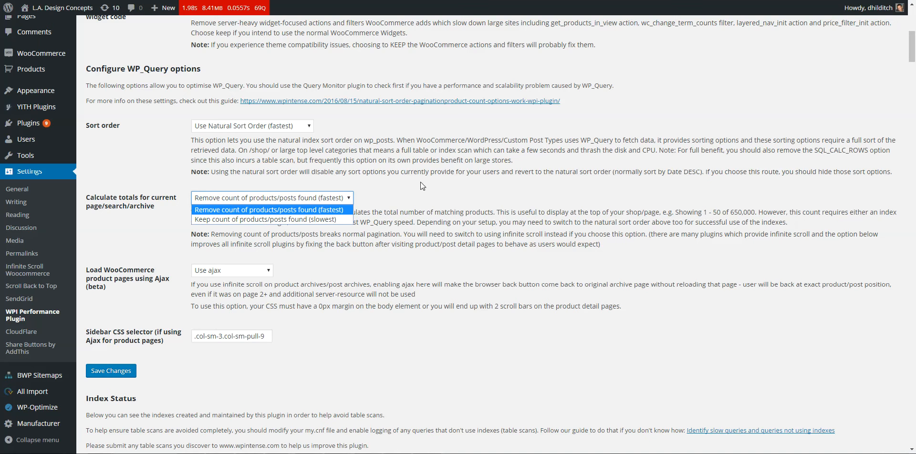
left_click(271, 209)
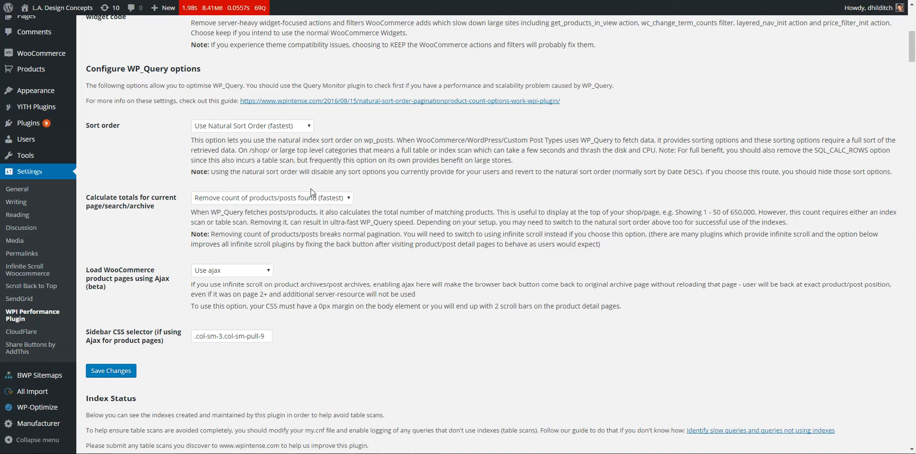
mouse_move(408, 183)
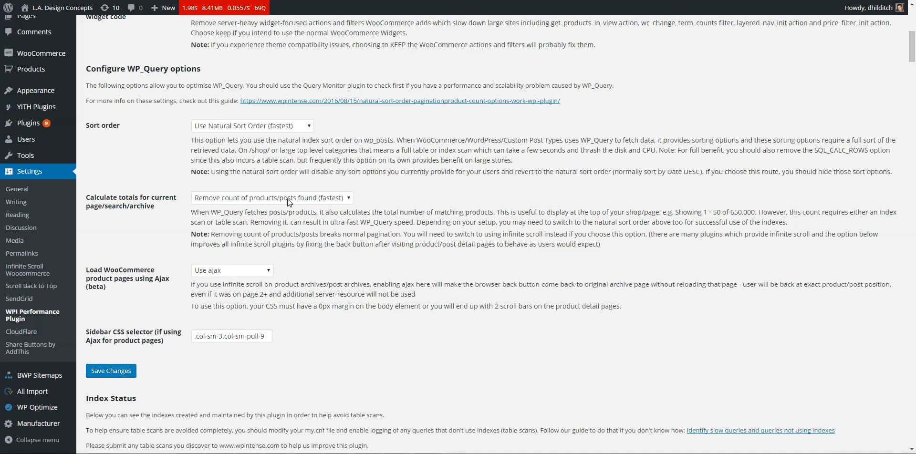
mouse_move(306, 197)
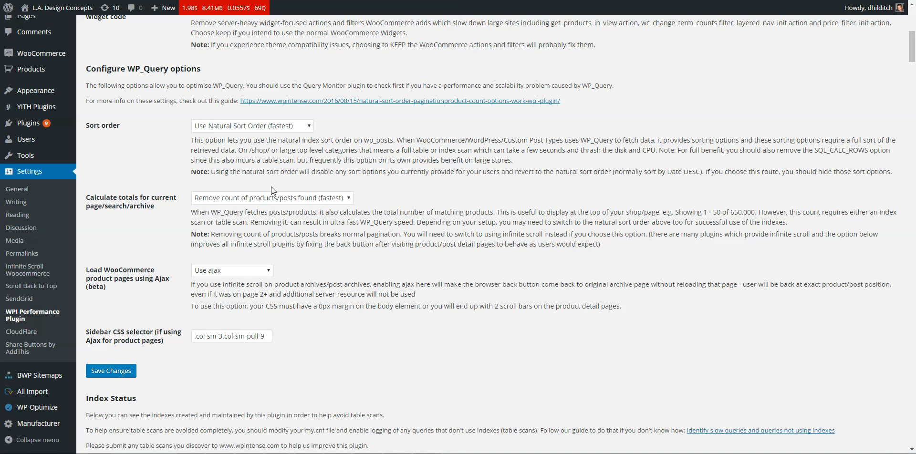
mouse_move(267, 213)
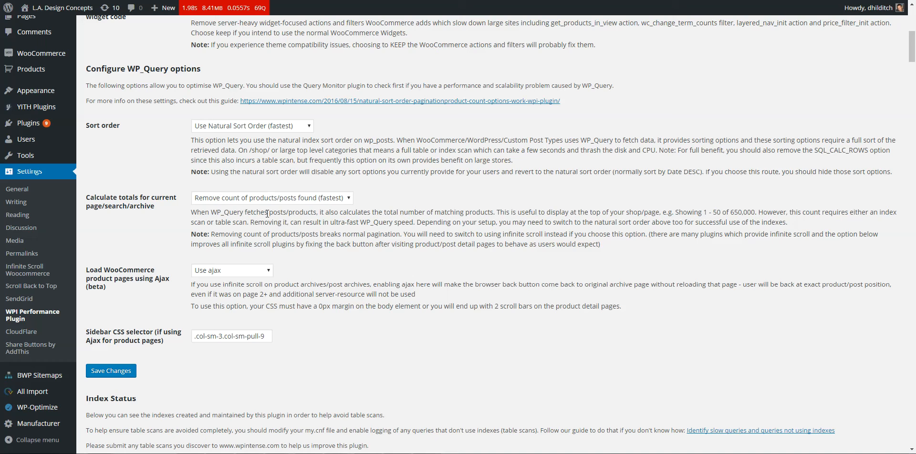
mouse_move(266, 242)
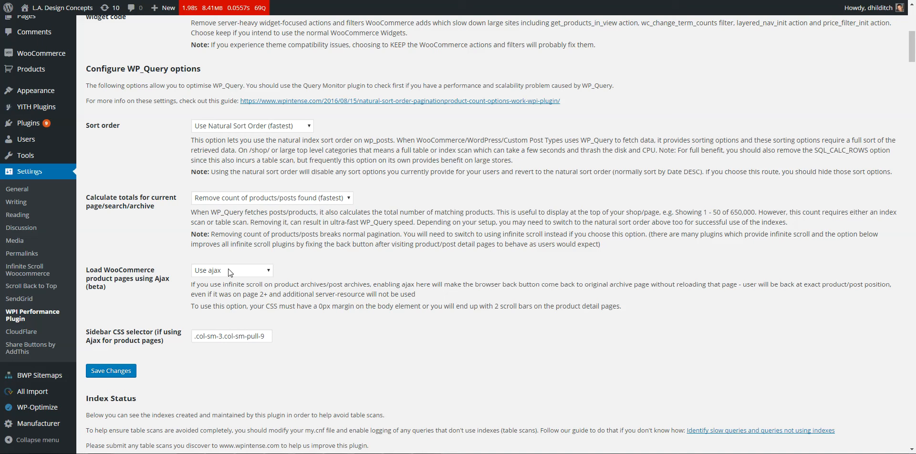
mouse_move(341, 275)
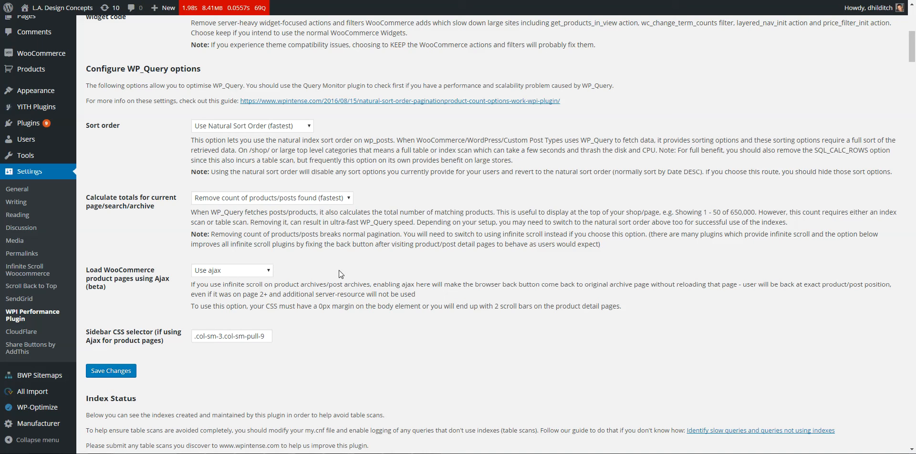
mouse_move(440, 330)
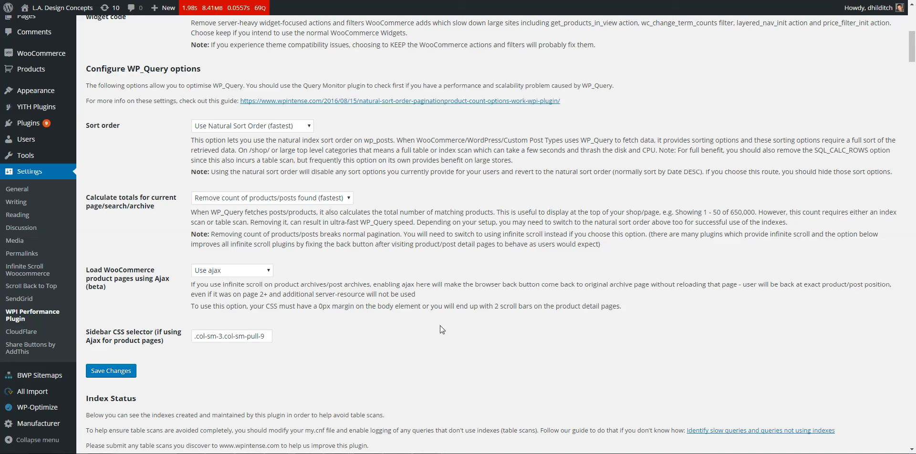
mouse_move(447, 257)
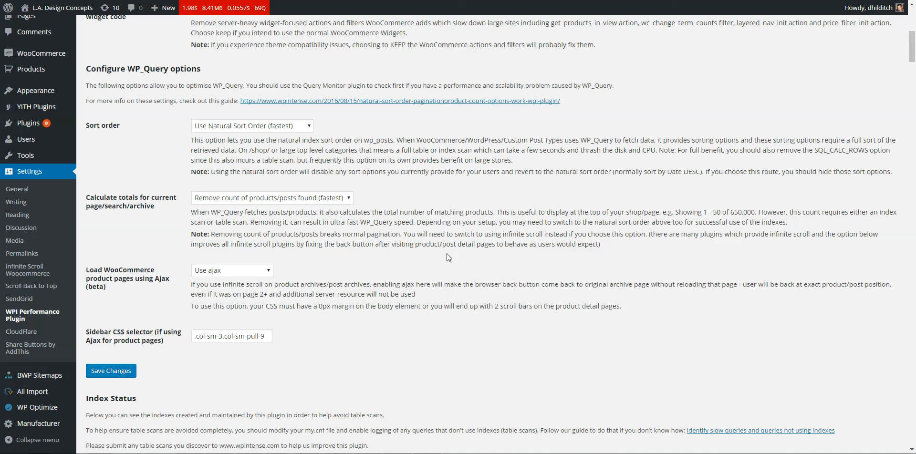
mouse_move(398, 246)
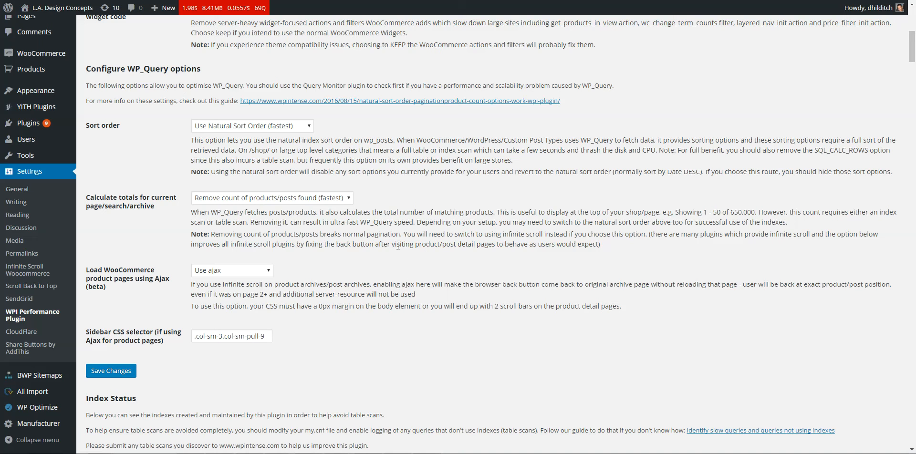
mouse_move(238, 278)
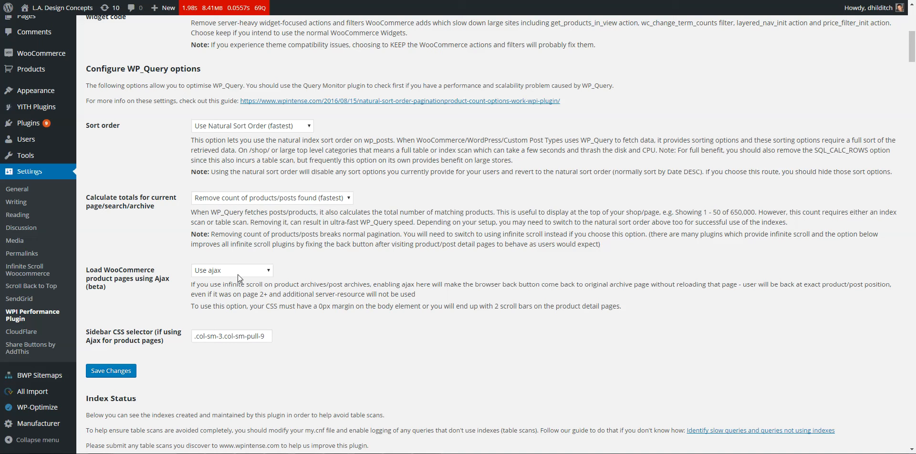
mouse_move(299, 278)
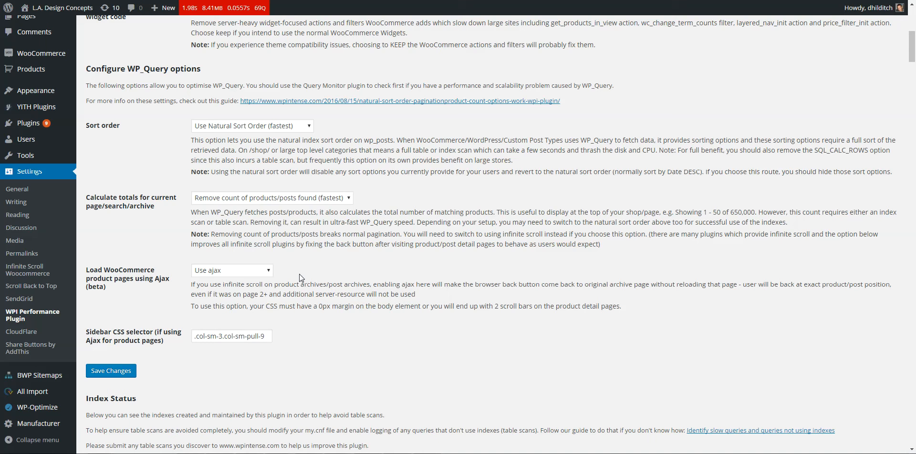
mouse_move(297, 293)
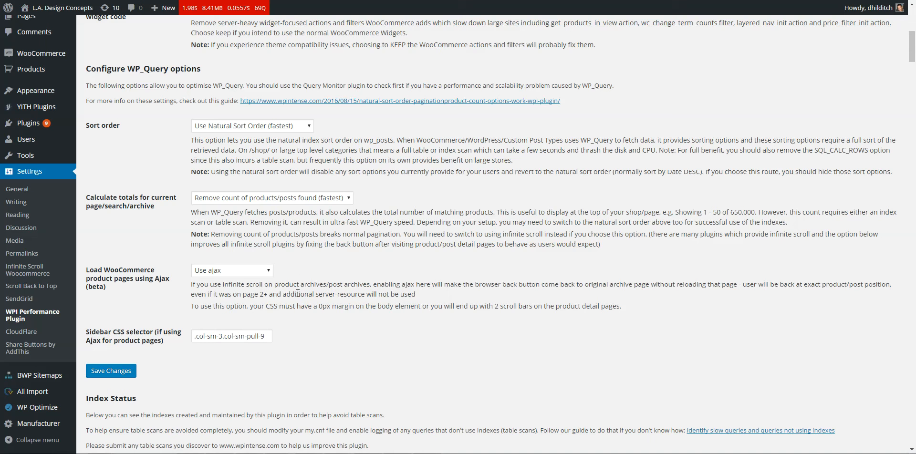
mouse_move(462, 242)
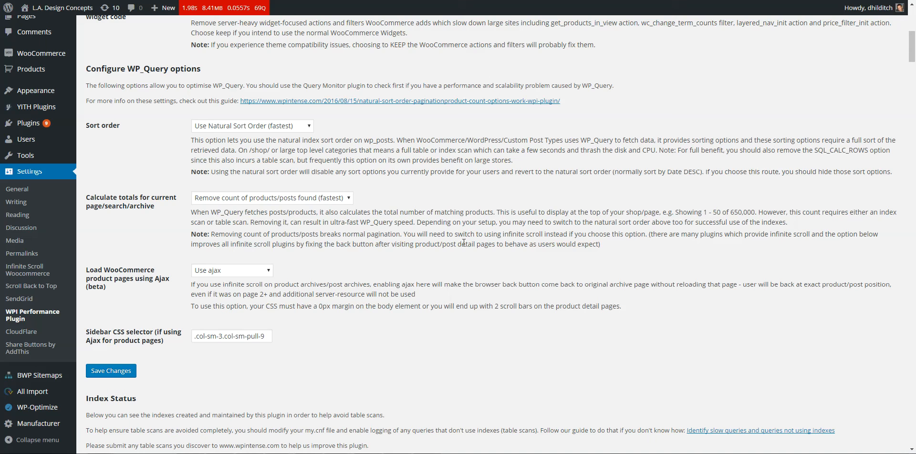
- Scroll down the Calvin/Castel textiles listing until the Vista striped fabrics load
left_click(231, 270)
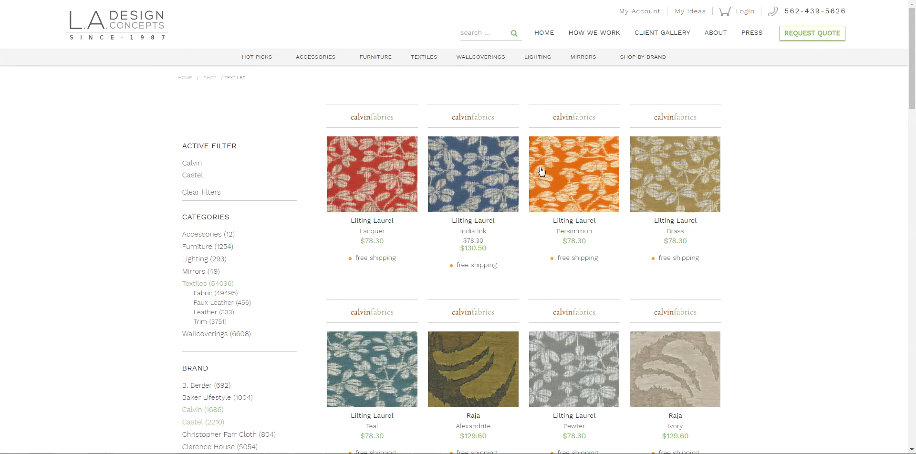
mouse_move(605, 107)
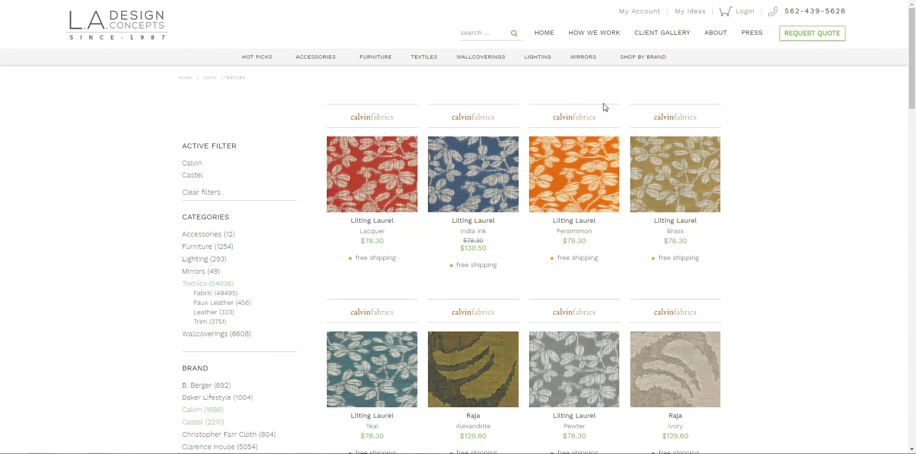
scroll("down", 3)
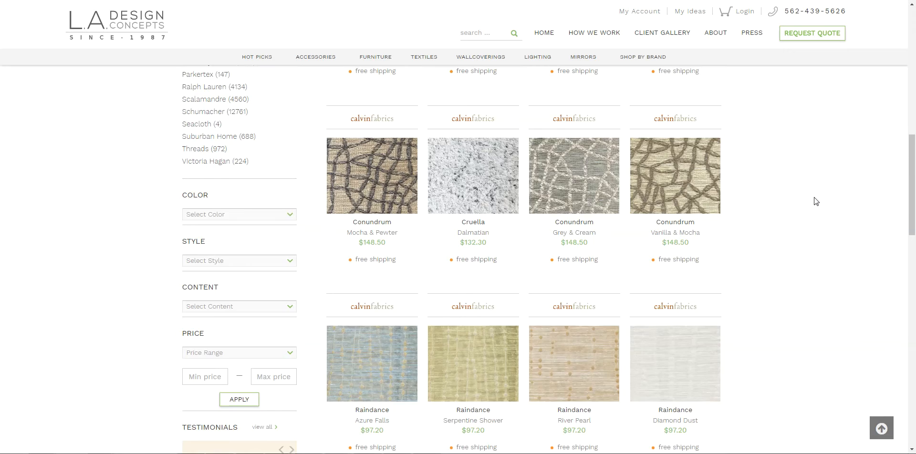
scroll("down", 3)
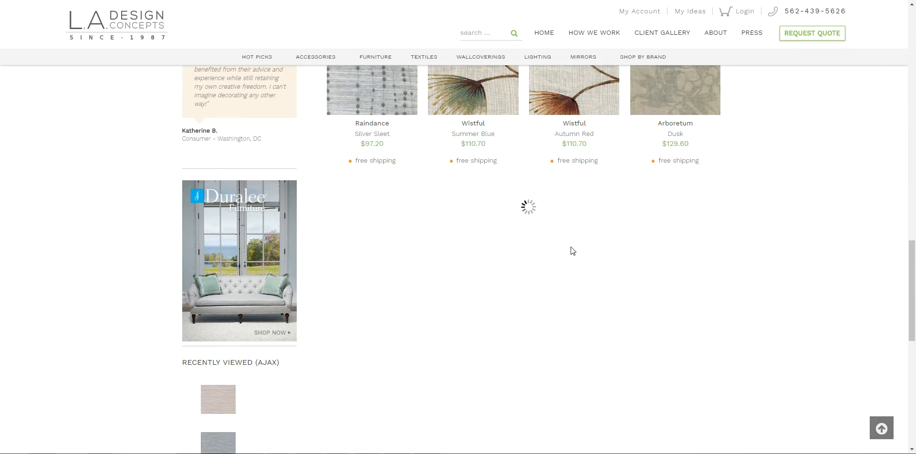
scroll("down", 3)
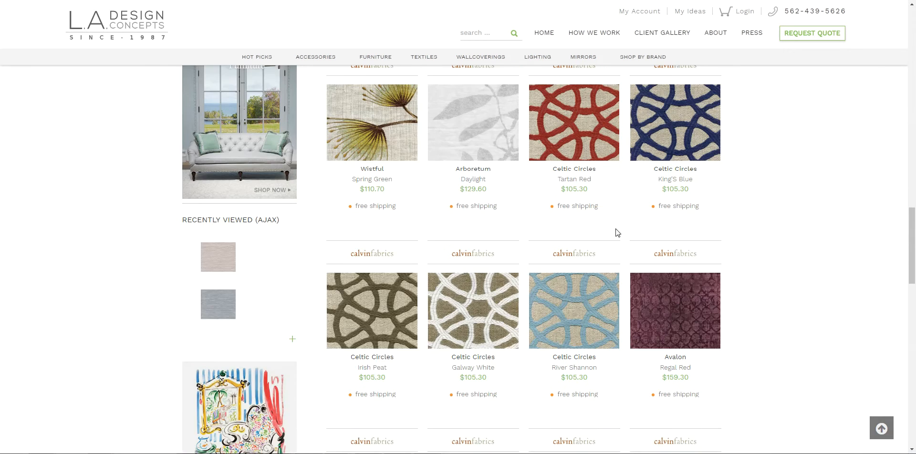
scroll("down", 3)
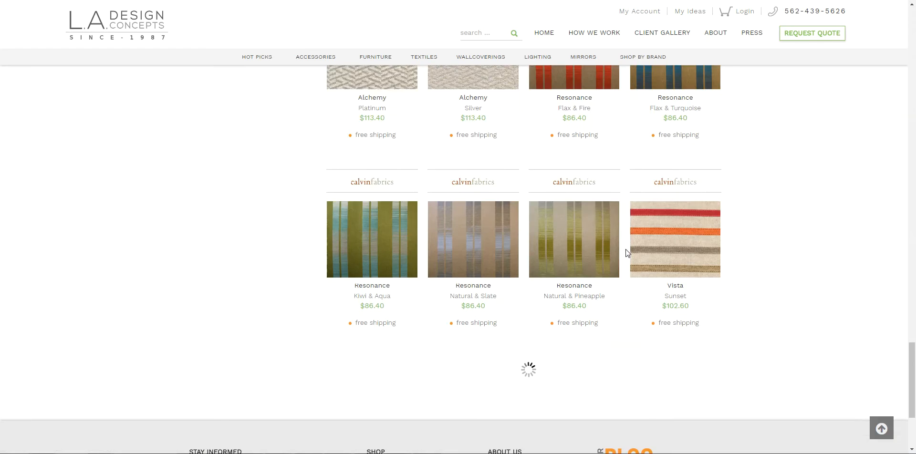
scroll("down", 3)
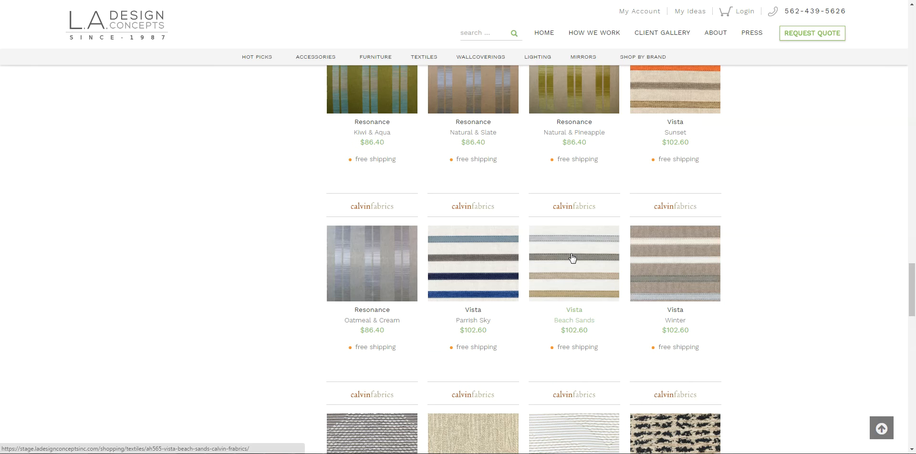
- Open the Vista Beach Sands fabric's product page
left_click(572, 263)
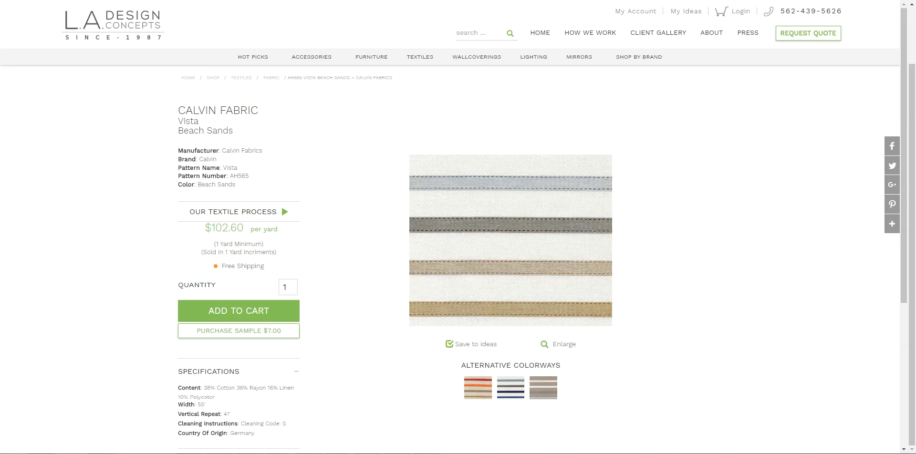
mouse_move(310, 22)
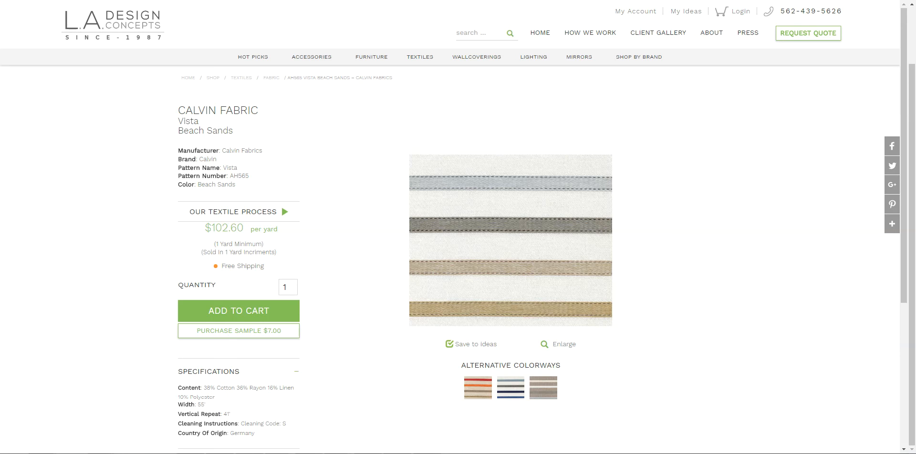
mouse_move(570, 271)
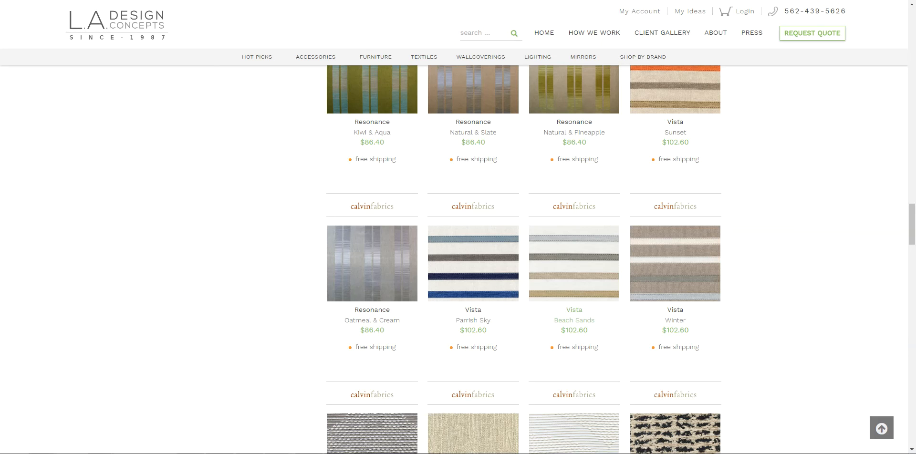
mouse_move(577, 272)
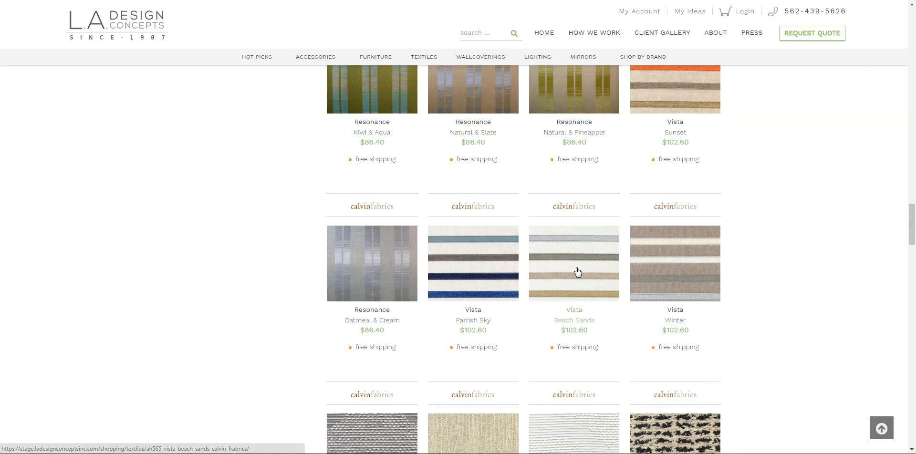
mouse_move(661, 285)
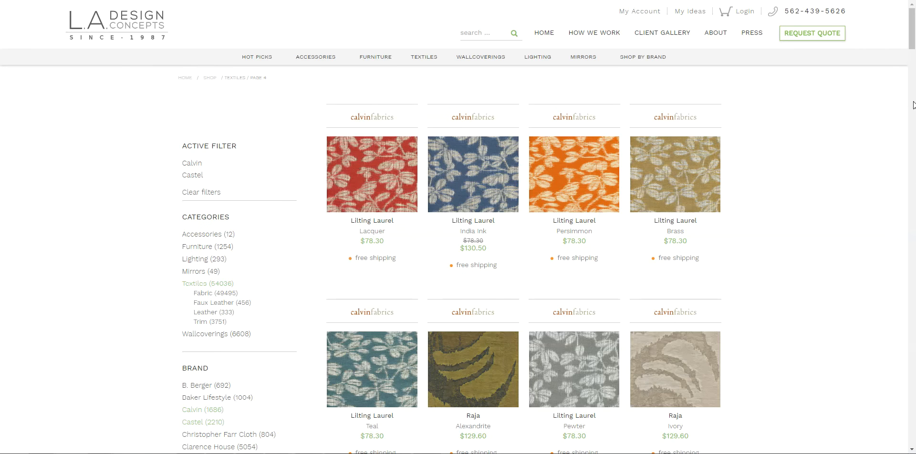
- Scroll further down the textiles listing and open the Nairobi Chenille Maize fabric page
scroll("down", 3)
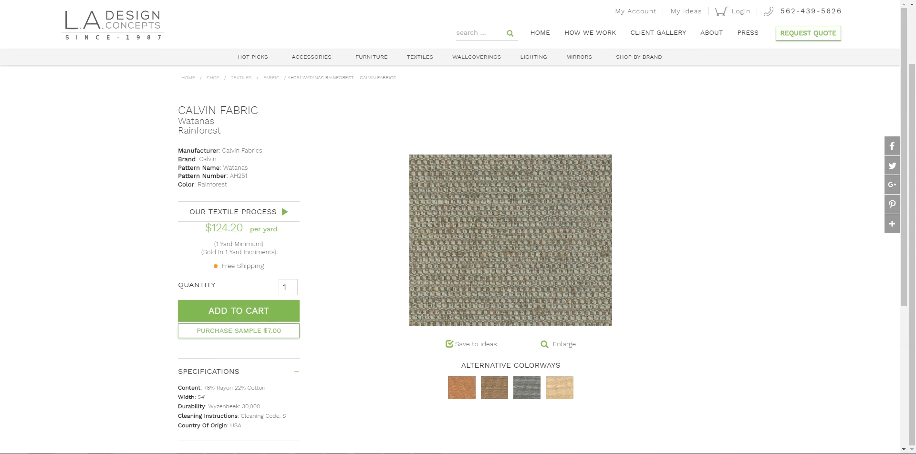
mouse_move(746, 155)
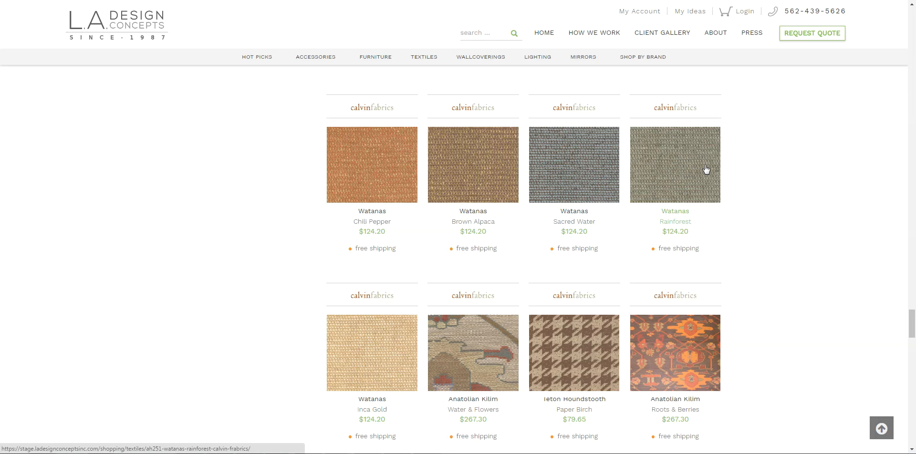
mouse_move(692, 186)
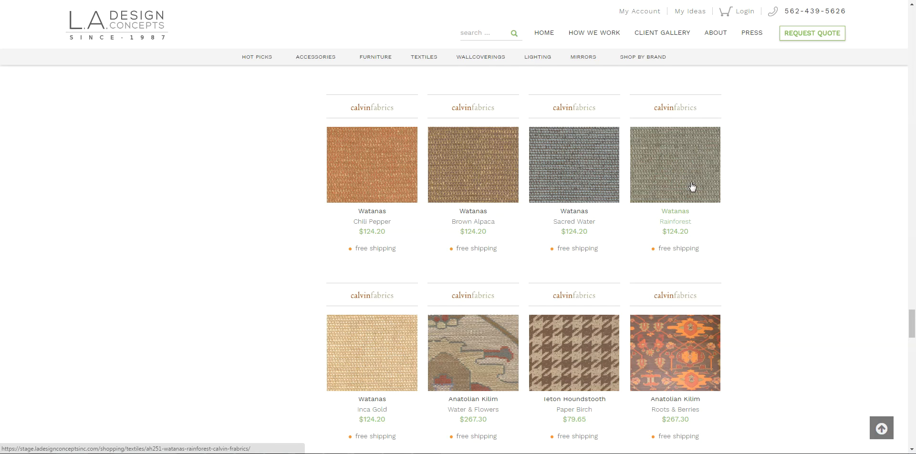
scroll("down", 3)
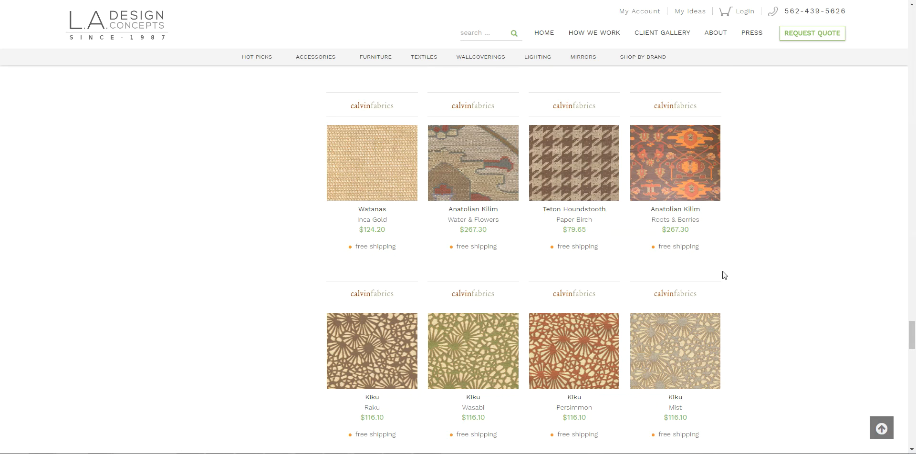
scroll("down", 3)
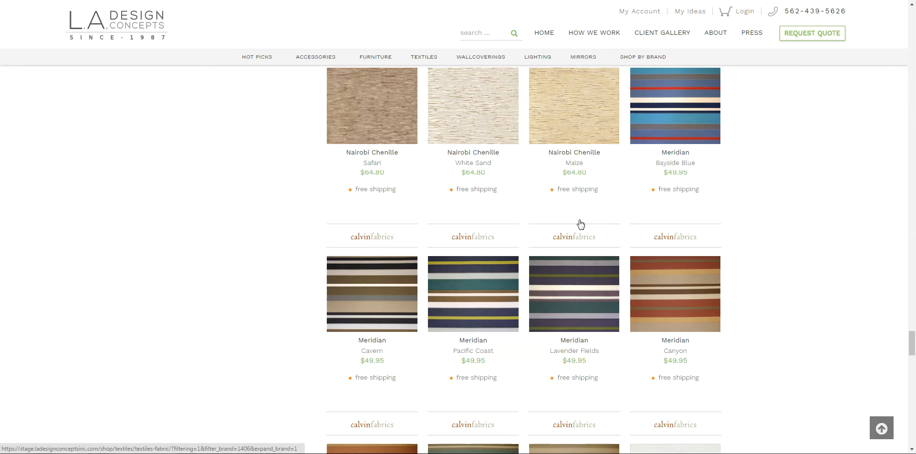
left_click(573, 106)
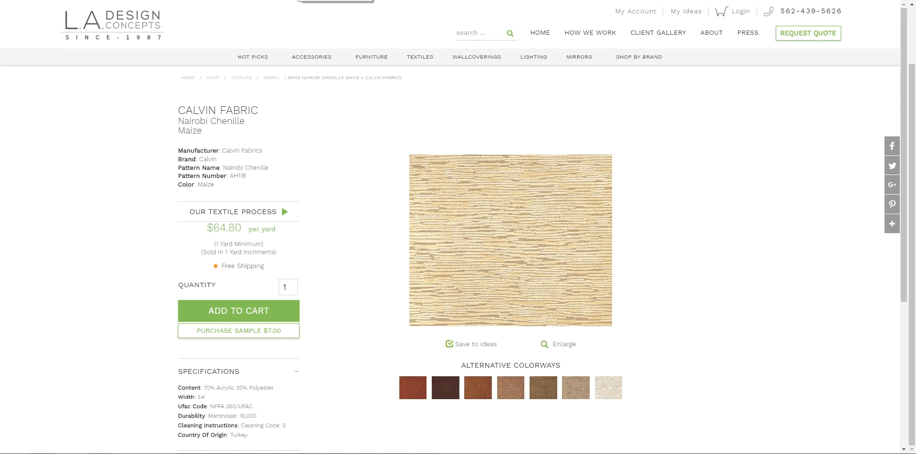